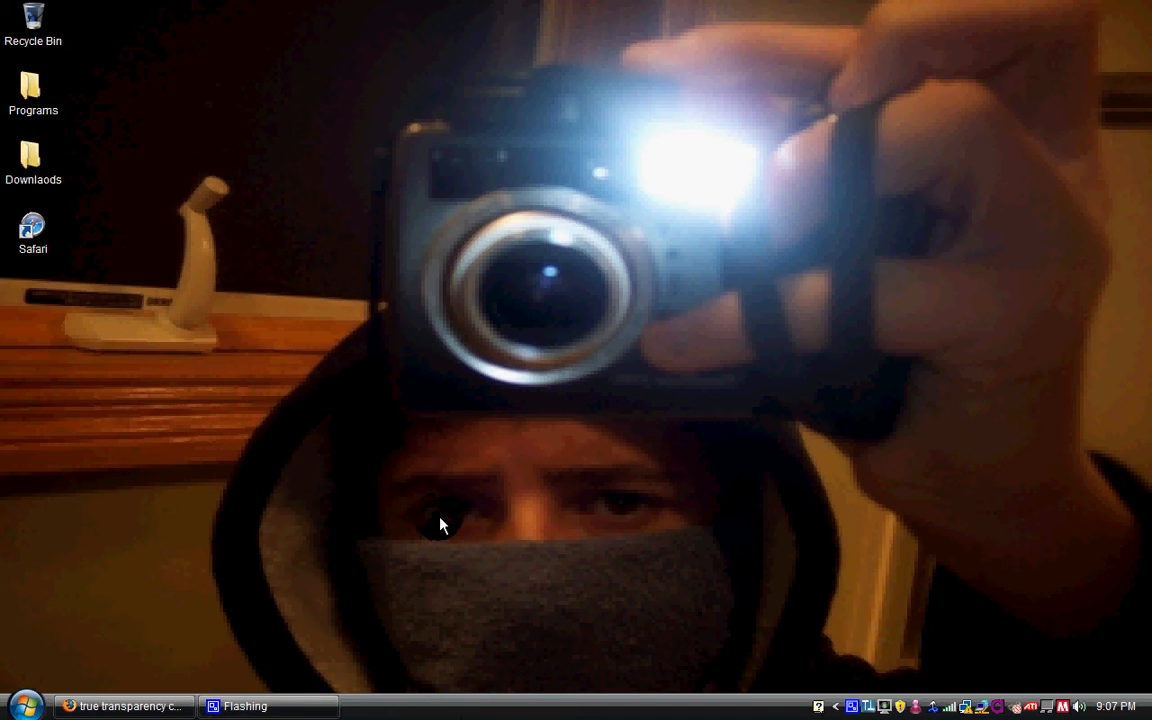
{"action": "mouse_move", "coordinate": [322, 555]}
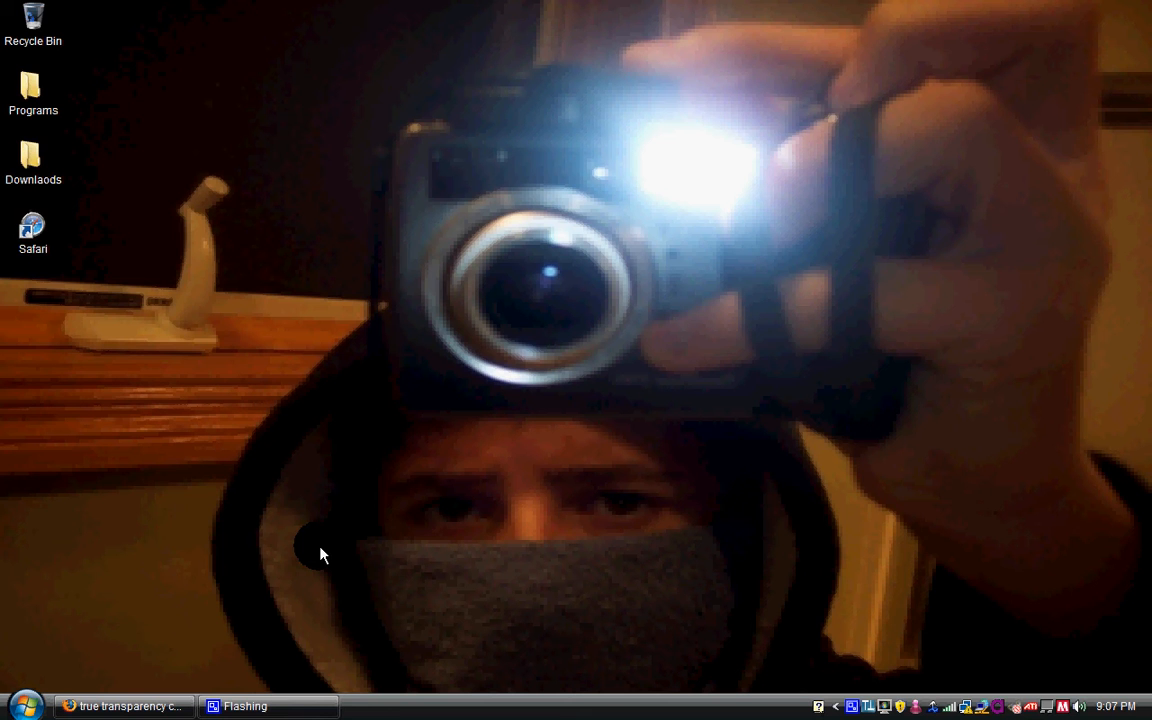
{"action": "mouse_move", "coordinate": [324, 541]}
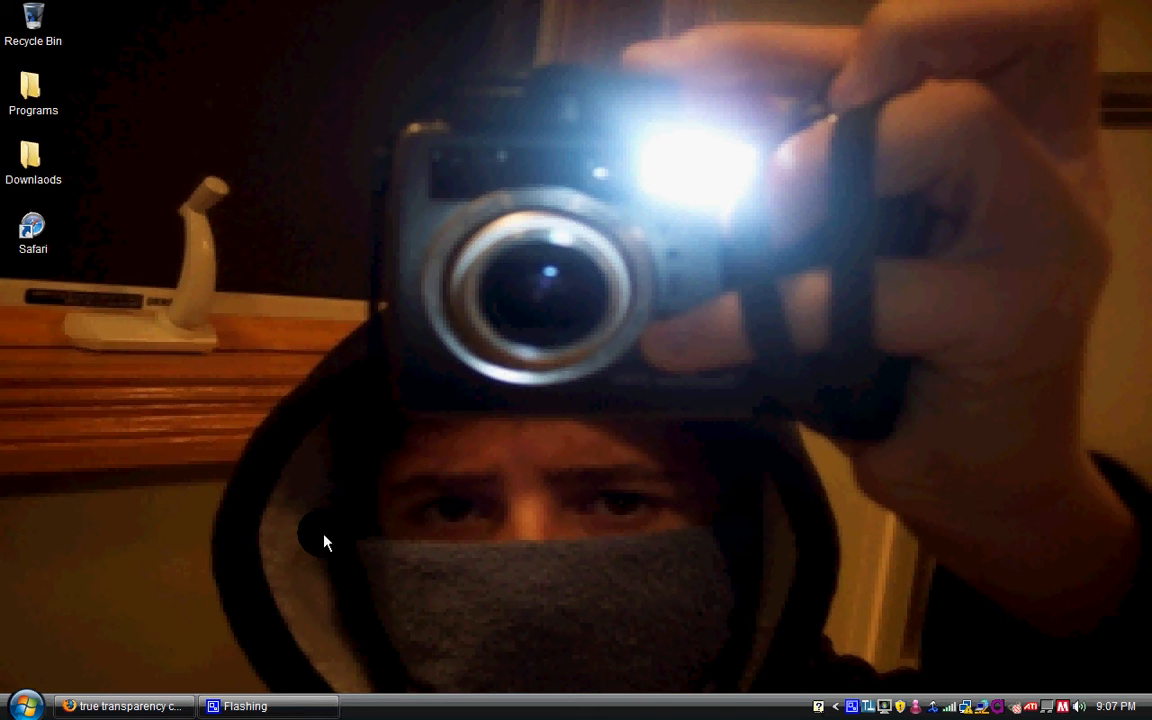
- Search Google for 'true transparency crystal xp' and open CrystalXP's TrueTransparency download page
{"action": "left_click", "coordinate": [120, 706]}
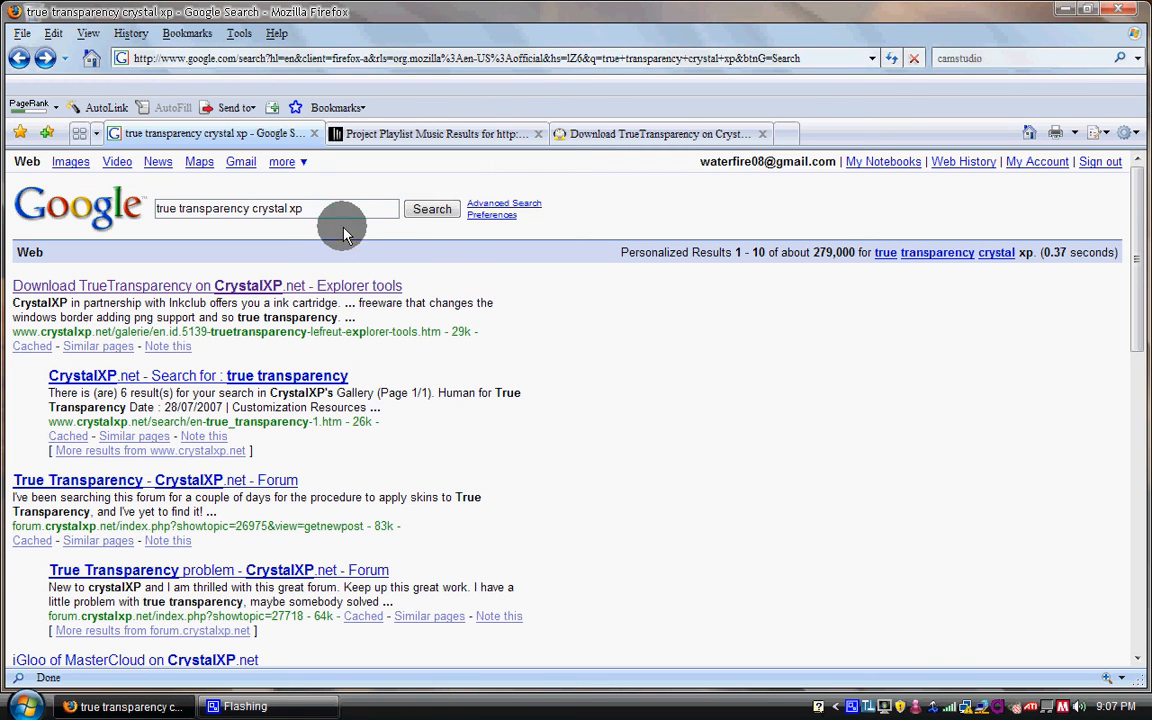
{"action": "triple_click", "coordinate": [275, 208]}
{"action": "type", "text": "true tran"}
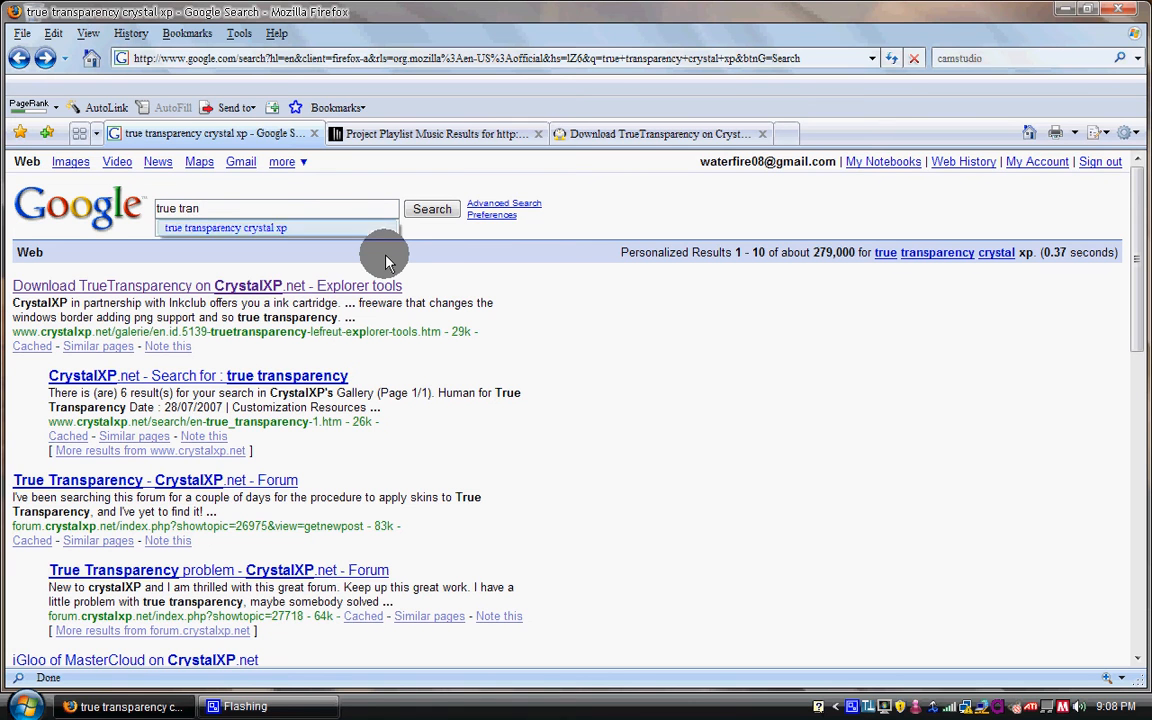
{"action": "left_click", "coordinate": [226, 227]}
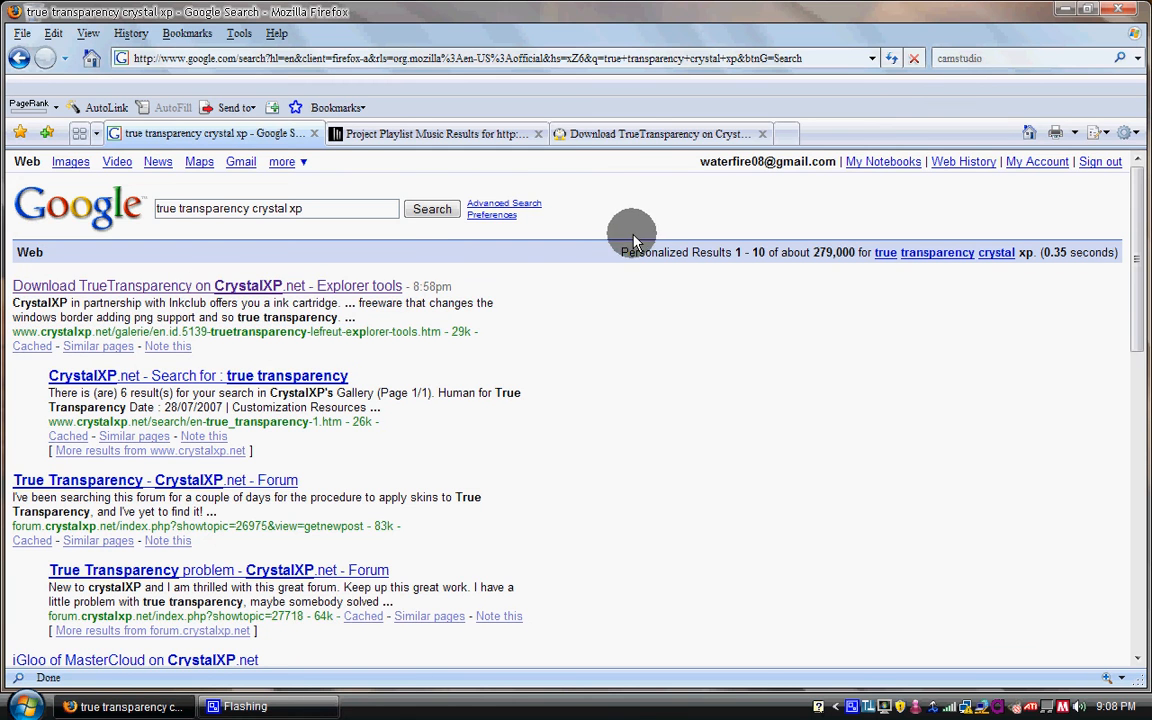
{"action": "left_click", "coordinate": [207, 286]}
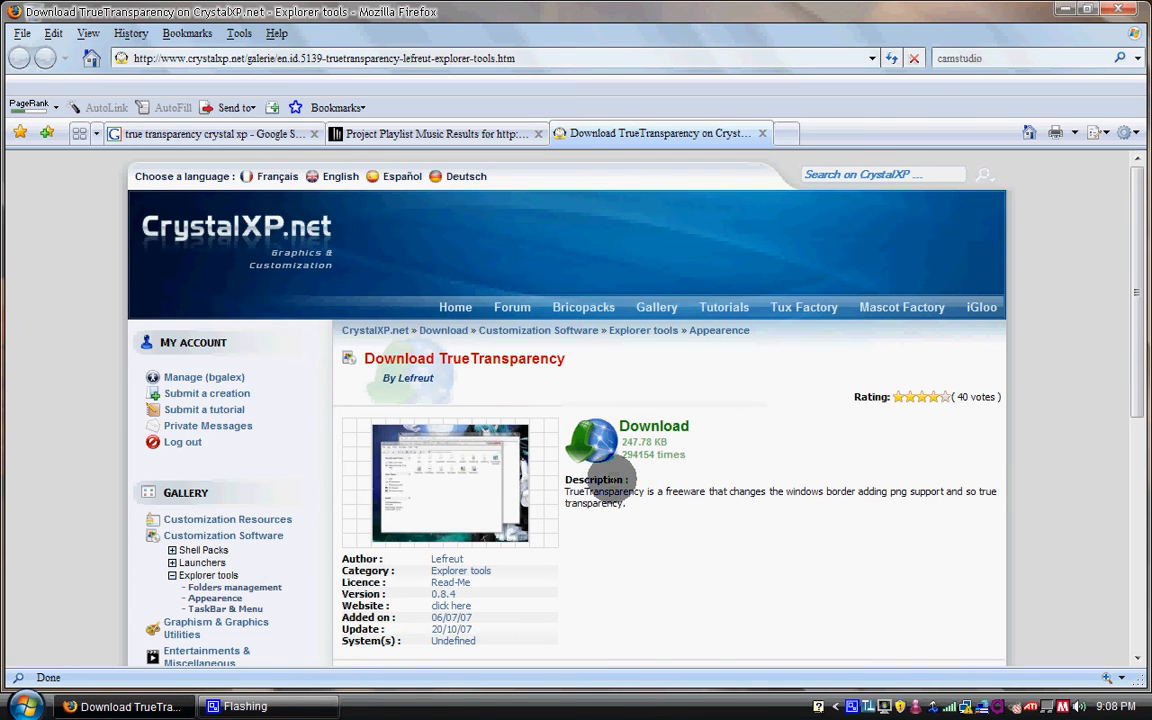
{"action": "mouse_move", "coordinate": [622, 405]}
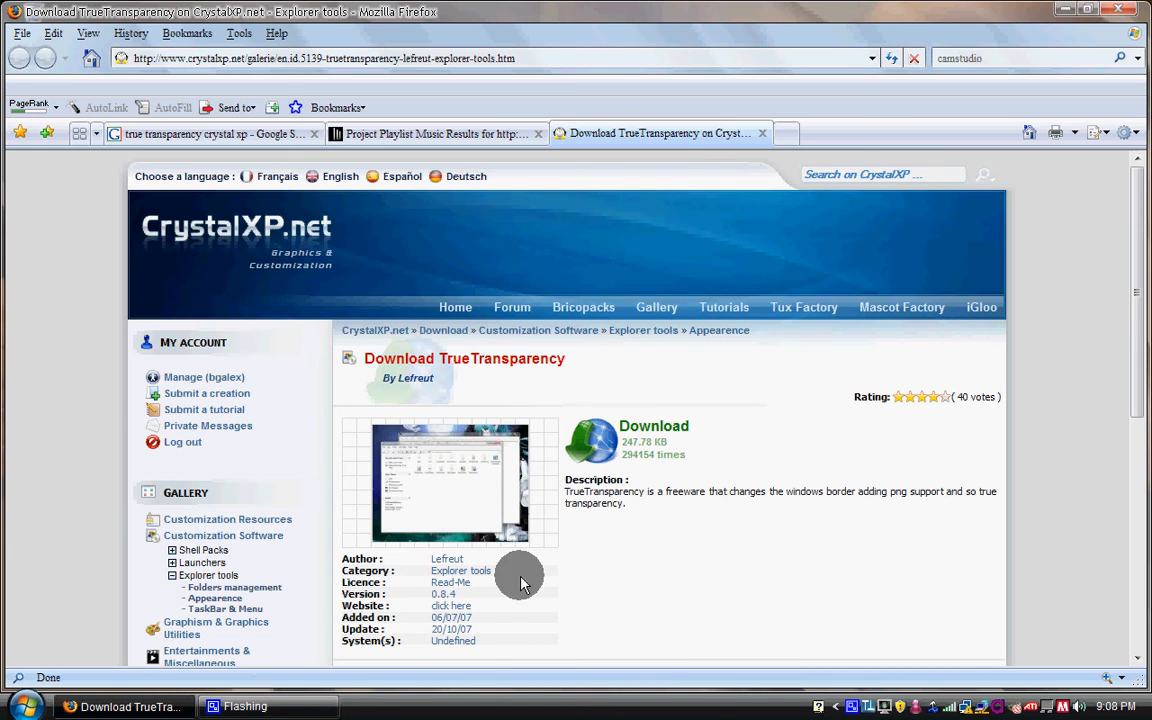
{"action": "mouse_move", "coordinate": [125, 707]}
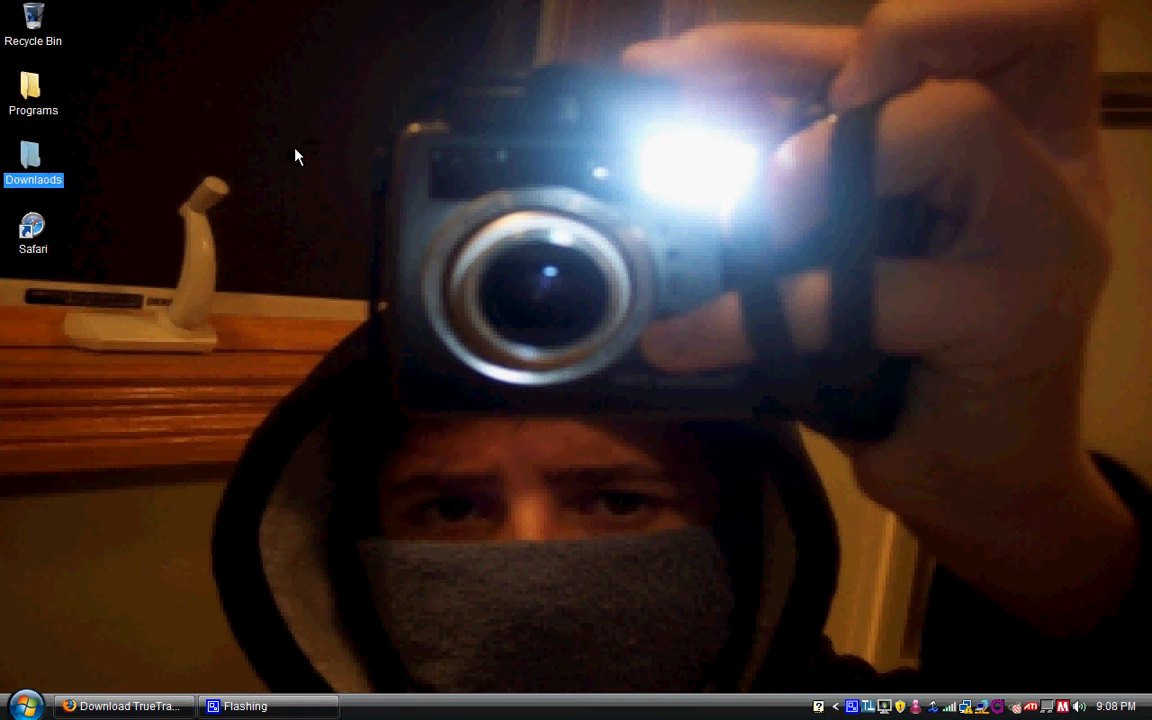
{"action": "double_click", "coordinate": [33, 160]}
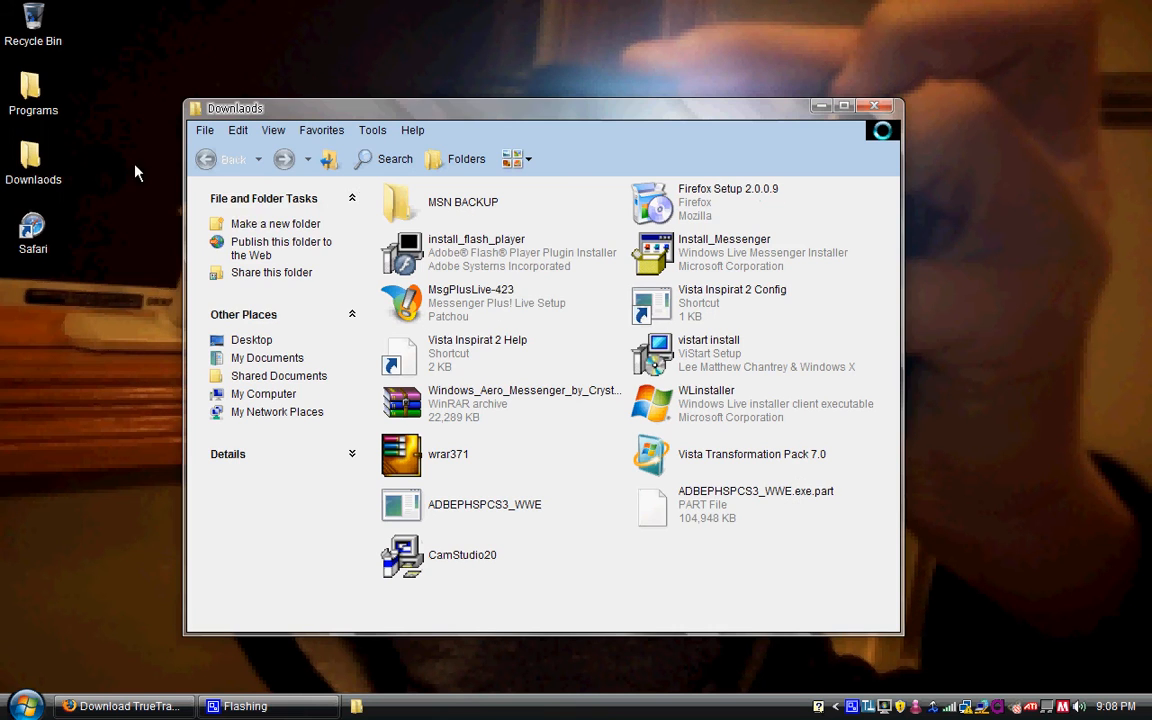
{"action": "left_click", "coordinate": [755, 504]}
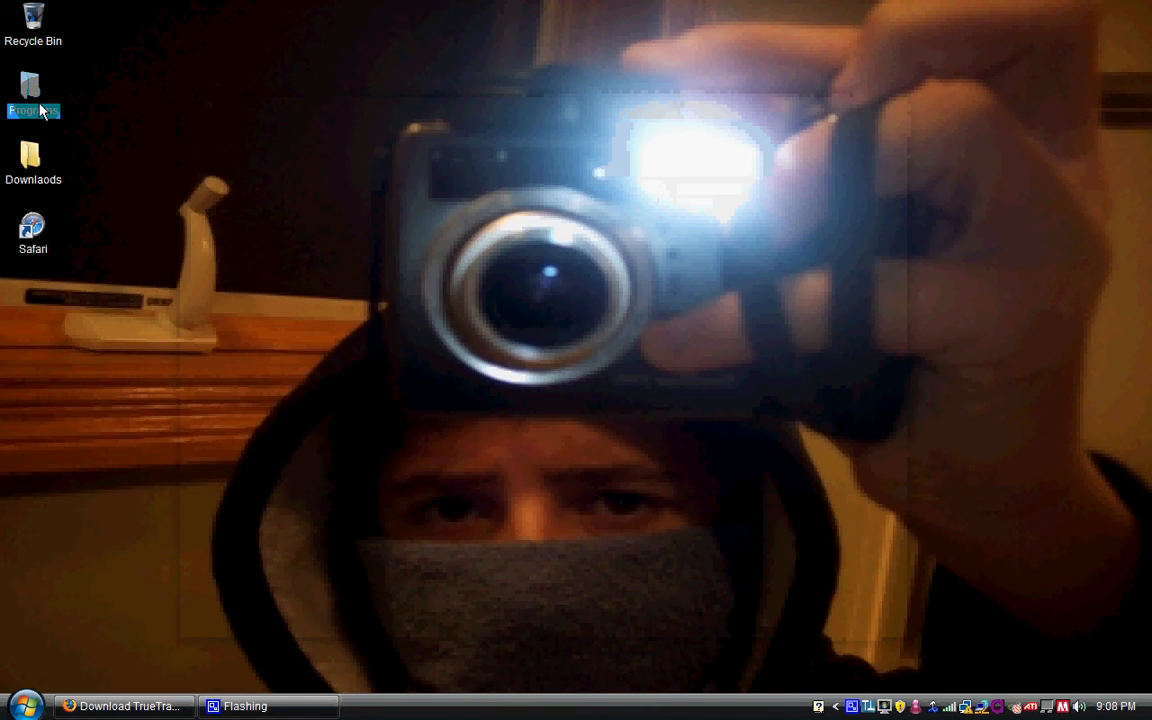
{"action": "double_click", "coordinate": [33, 90]}
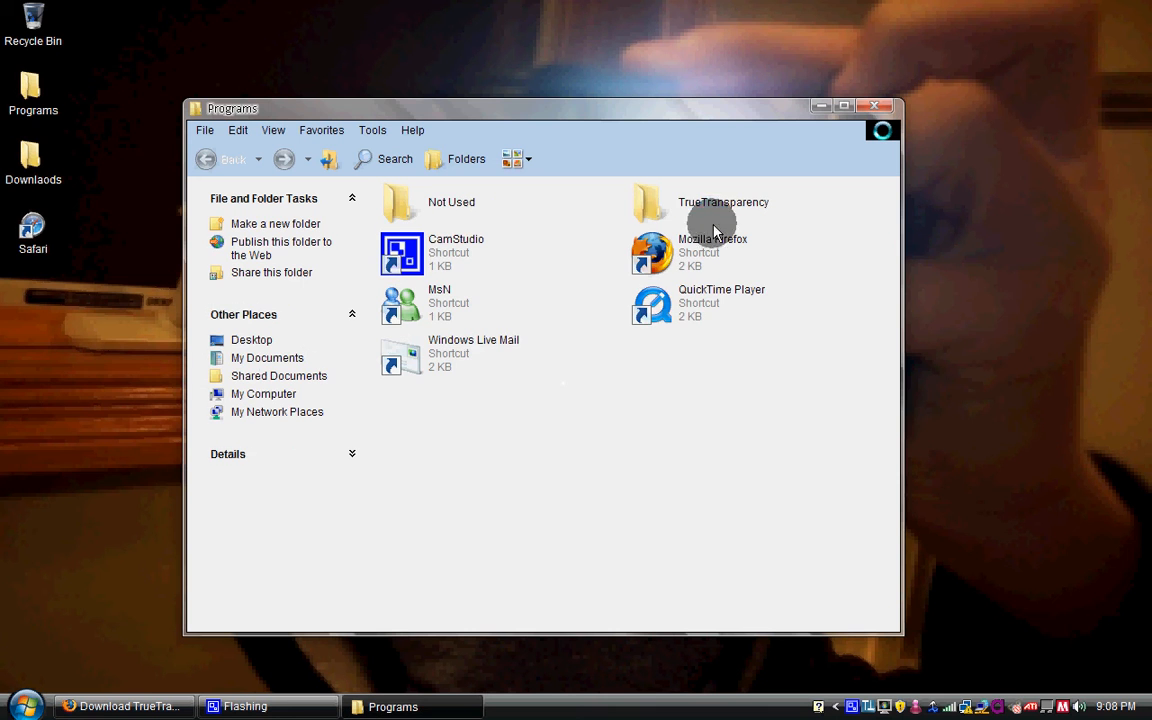
{"action": "double_click", "coordinate": [650, 205]}
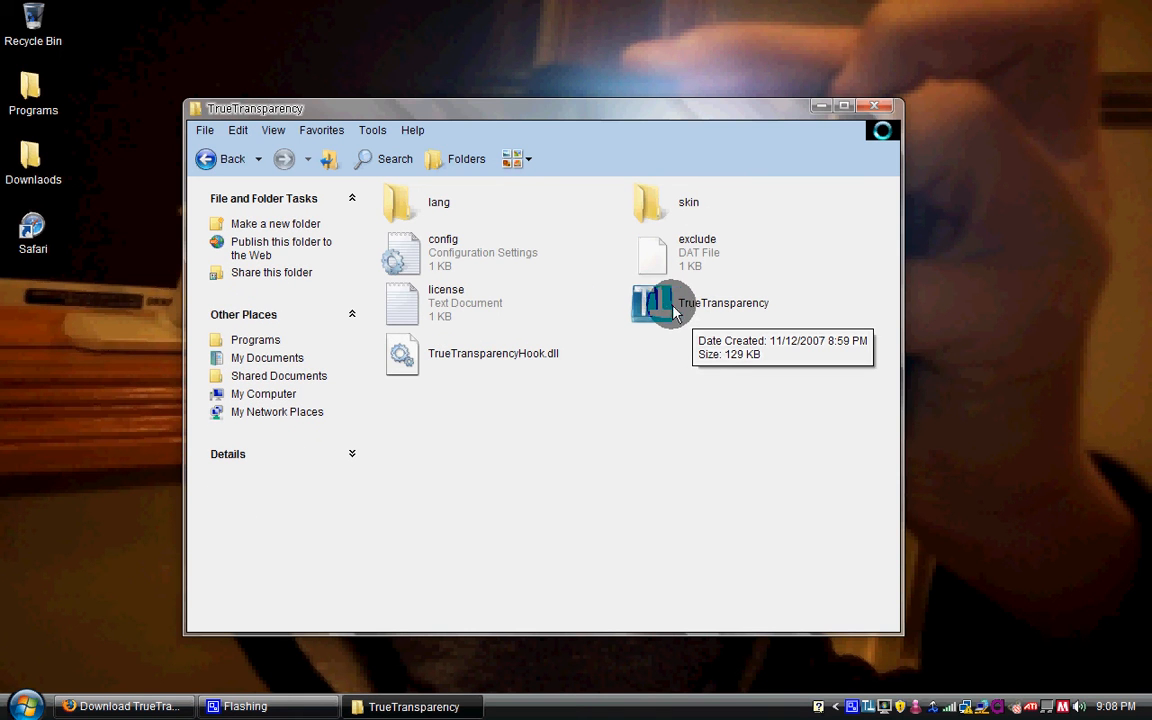
{"action": "mouse_move", "coordinate": [668, 305]}
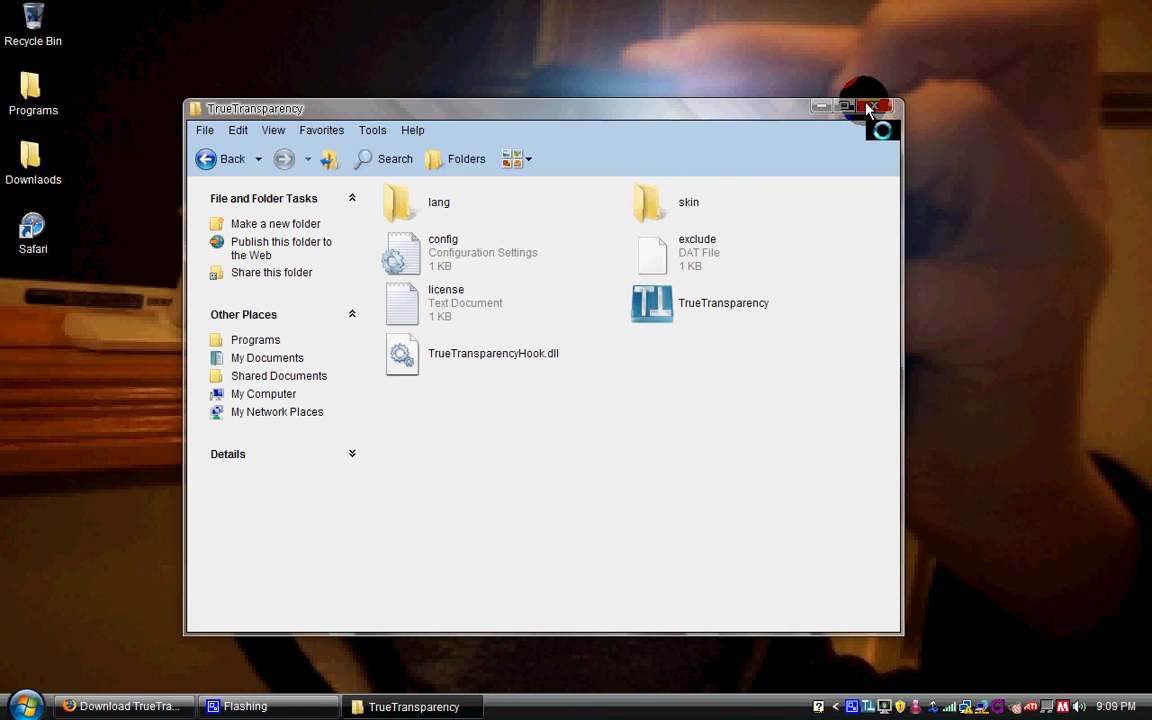
{"action": "left_click_drag", "start_coordinate": [255, 108], "coordinate": [291, 89]}
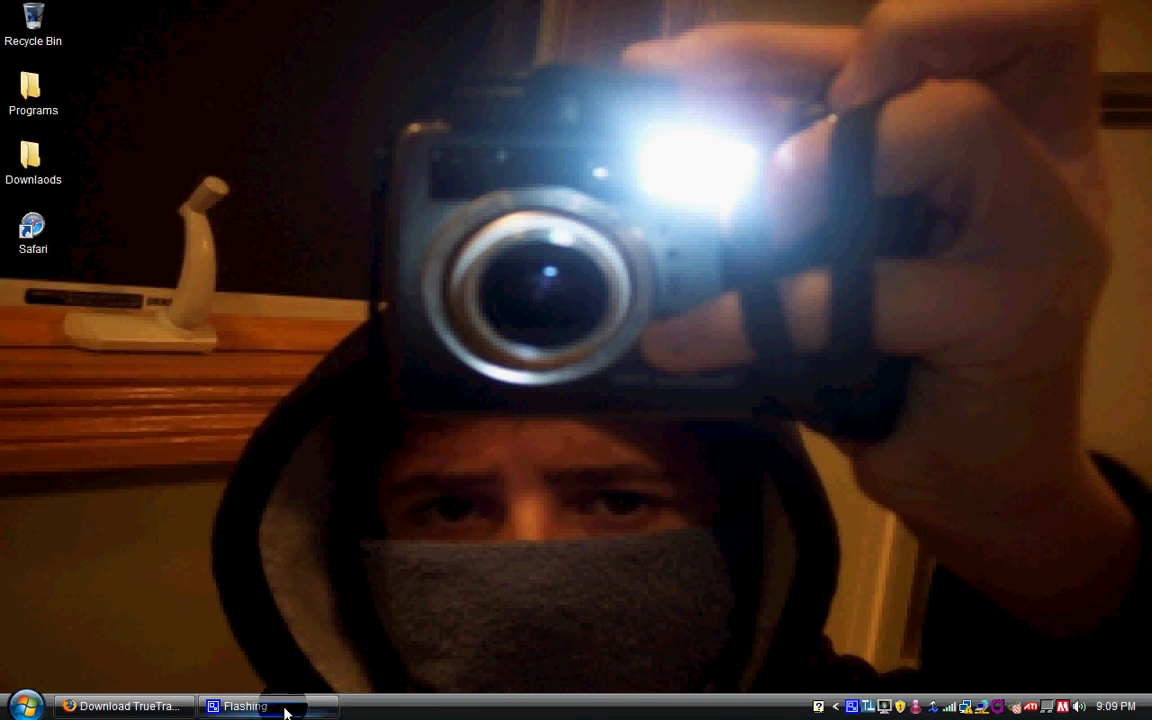
{"action": "left_click", "coordinate": [122, 706]}
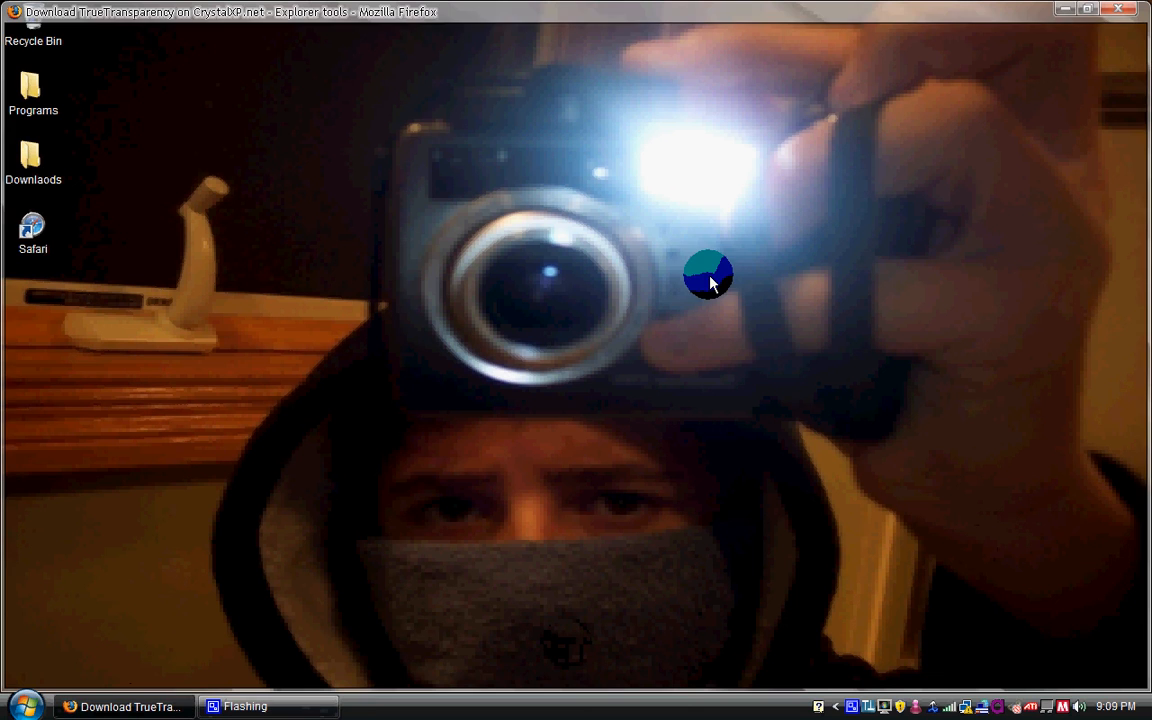
{"action": "left_click", "coordinate": [124, 706]}
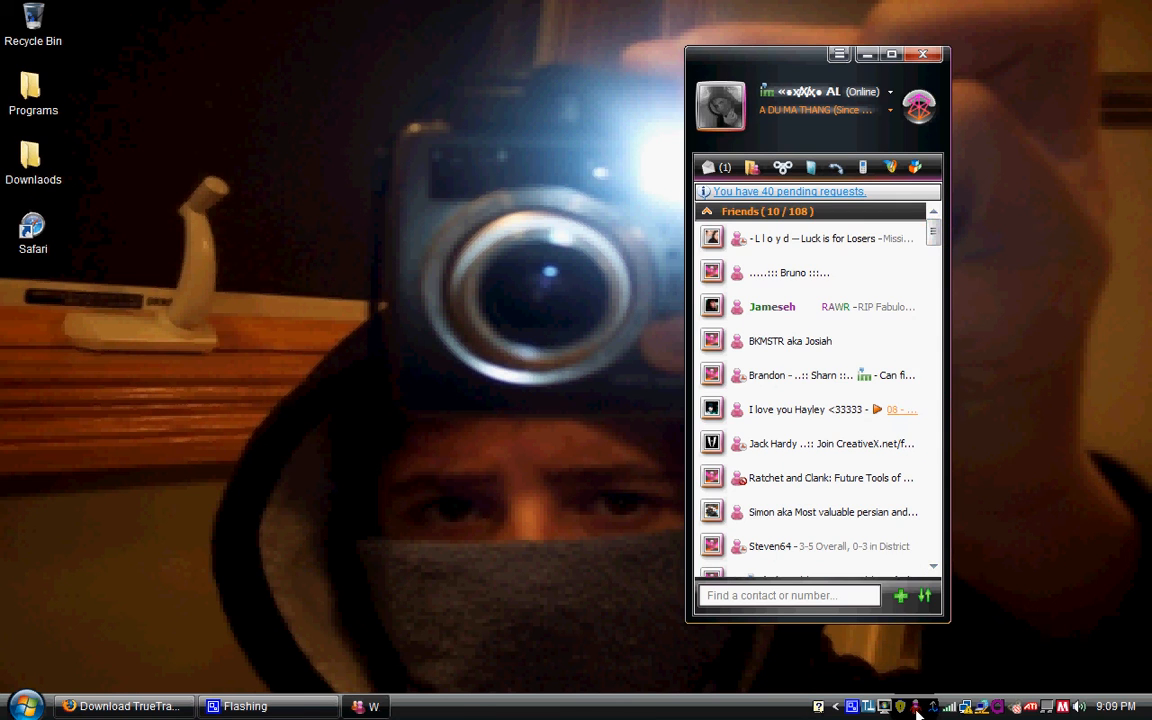
{"action": "mouse_move", "coordinate": [780, 33]}
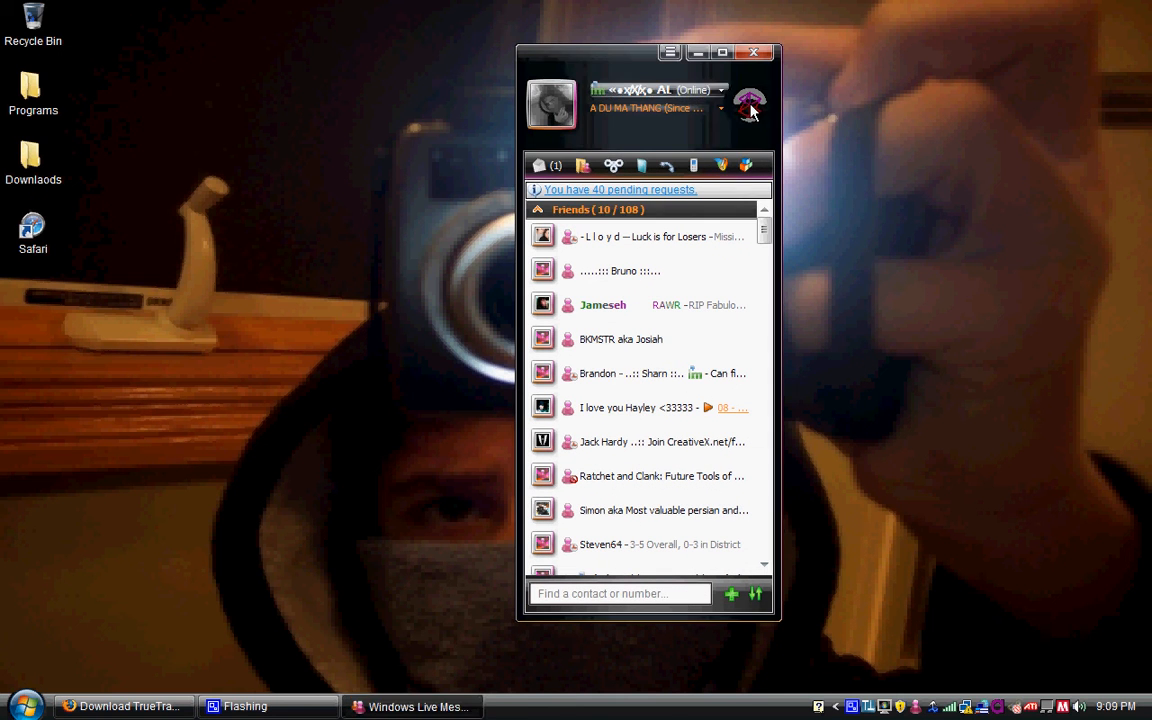
{"action": "left_click", "coordinate": [749, 104]}
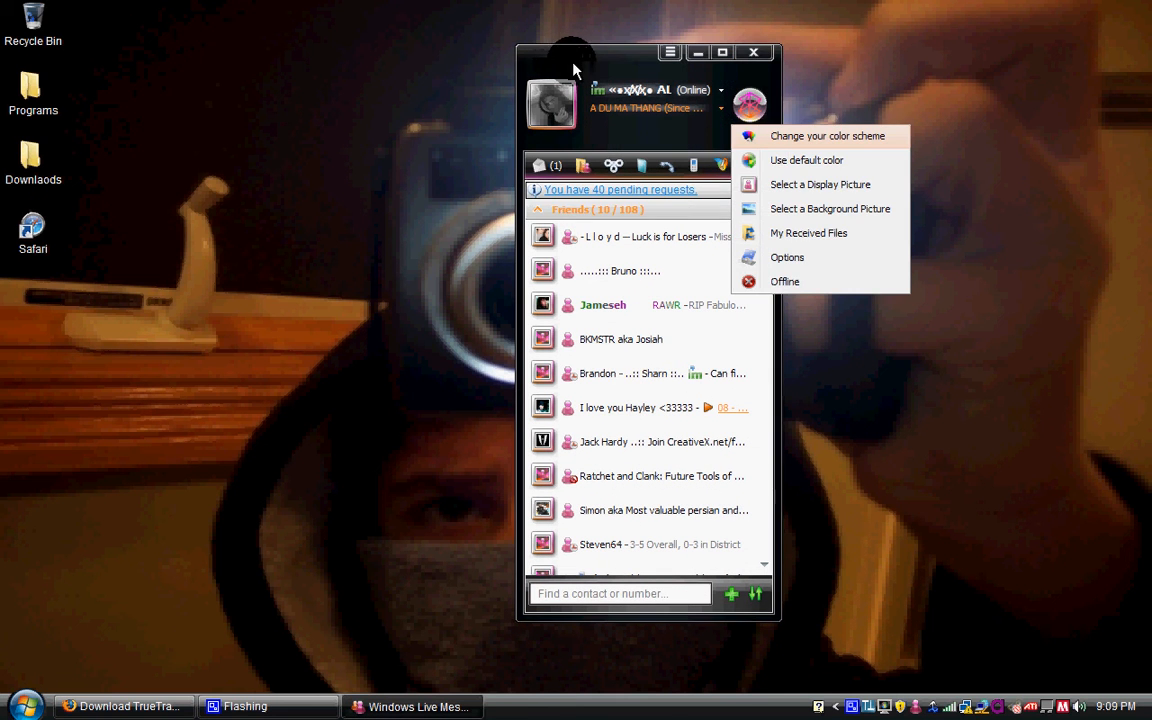
{"action": "left_click", "coordinate": [753, 52]}
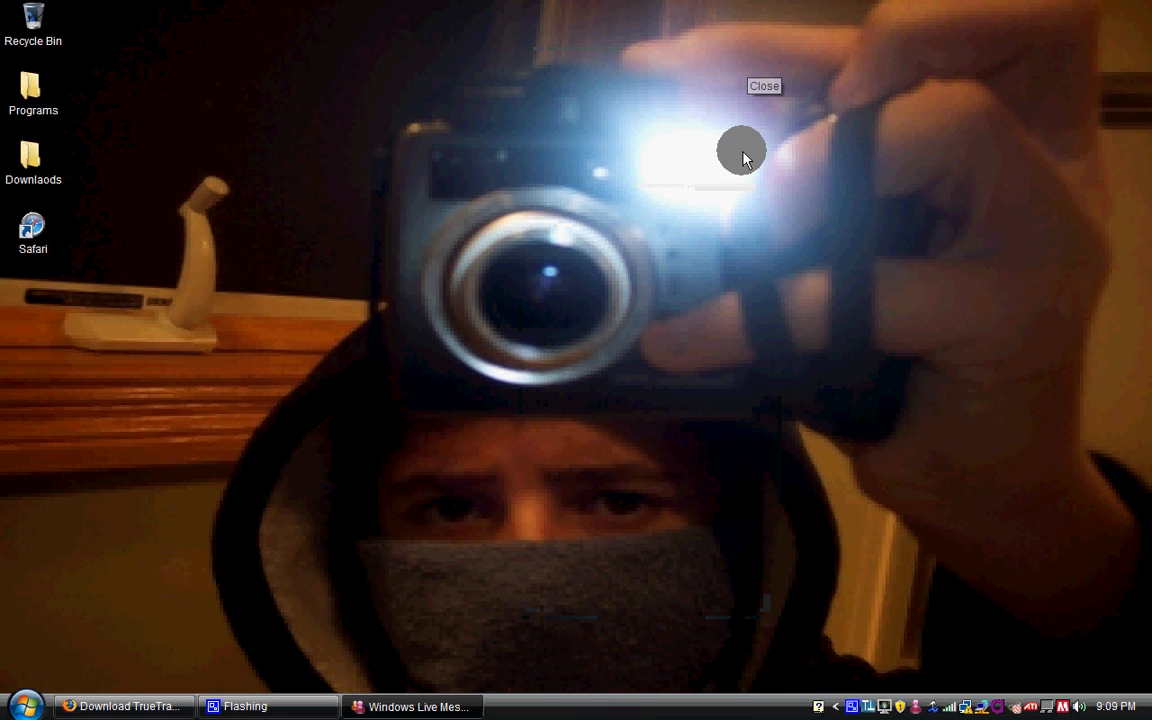
{"action": "left_click", "coordinate": [764, 86]}
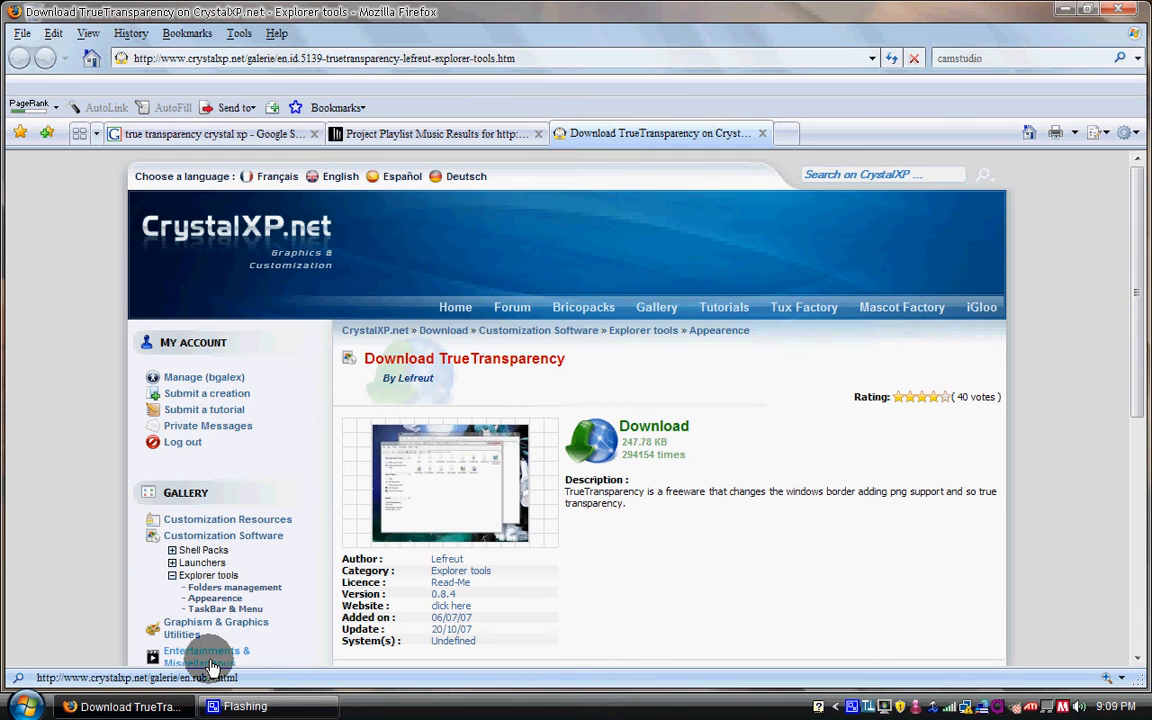
{"action": "left_click", "coordinate": [210, 133]}
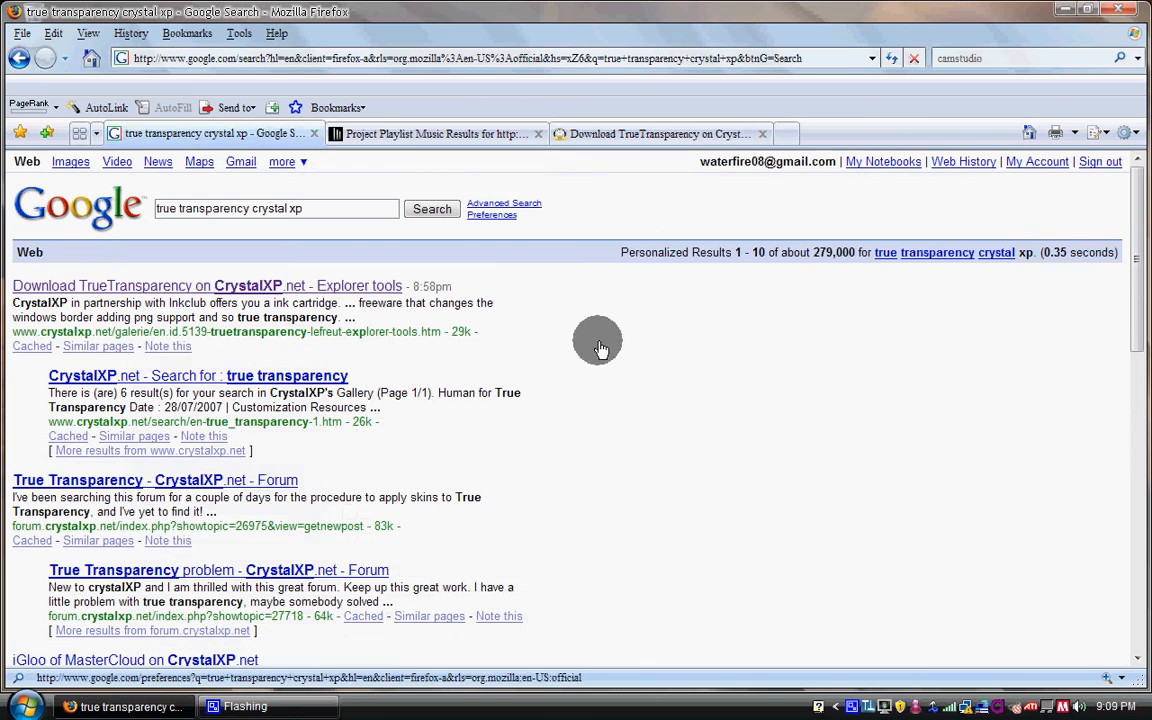
{"action": "left_click", "coordinate": [208, 286]}
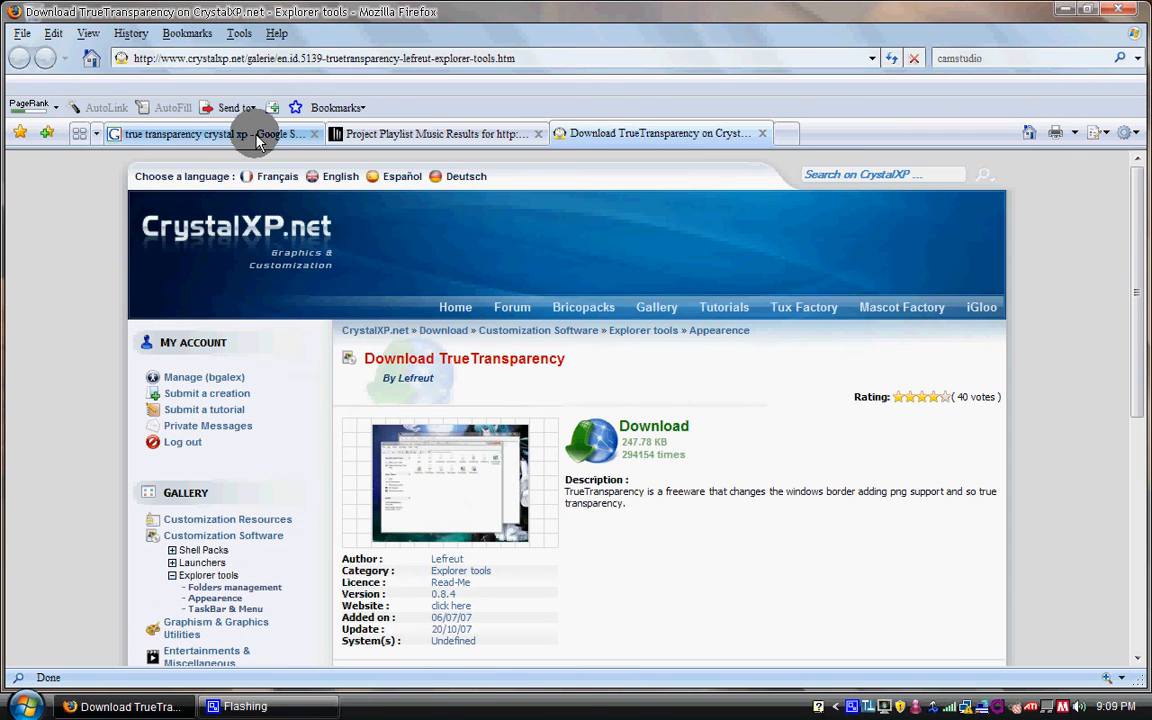
{"action": "mouse_move", "coordinate": [255, 133]}
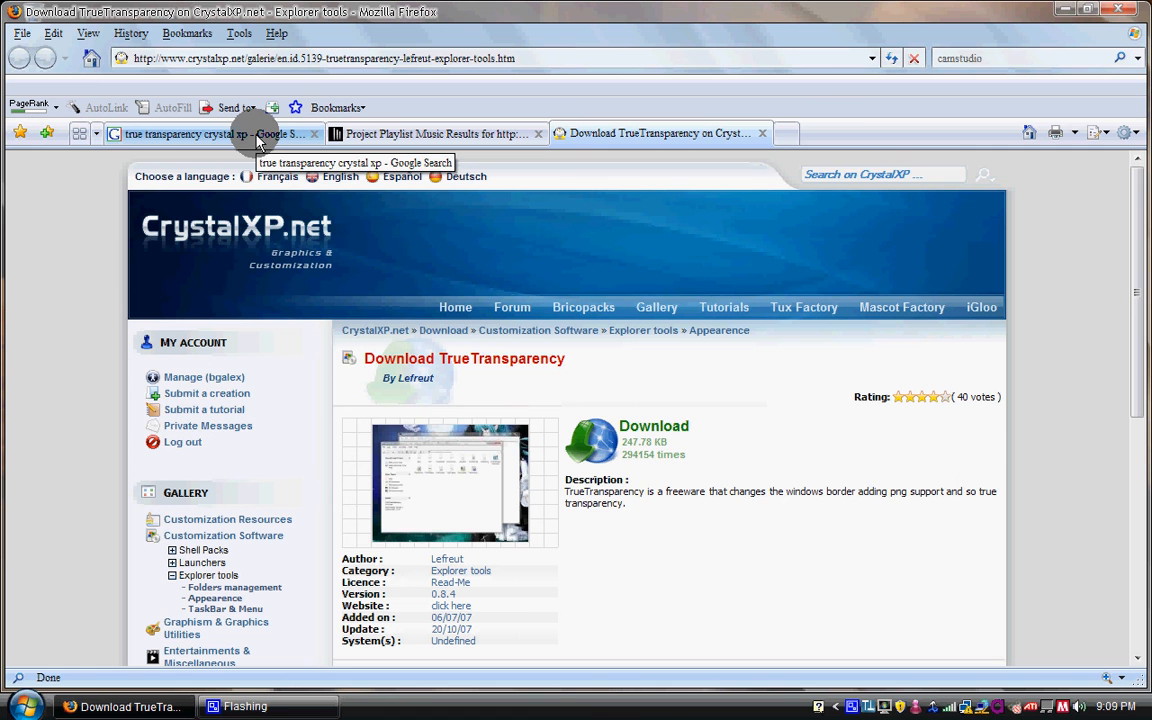
{"action": "mouse_move", "coordinate": [545, 82]}
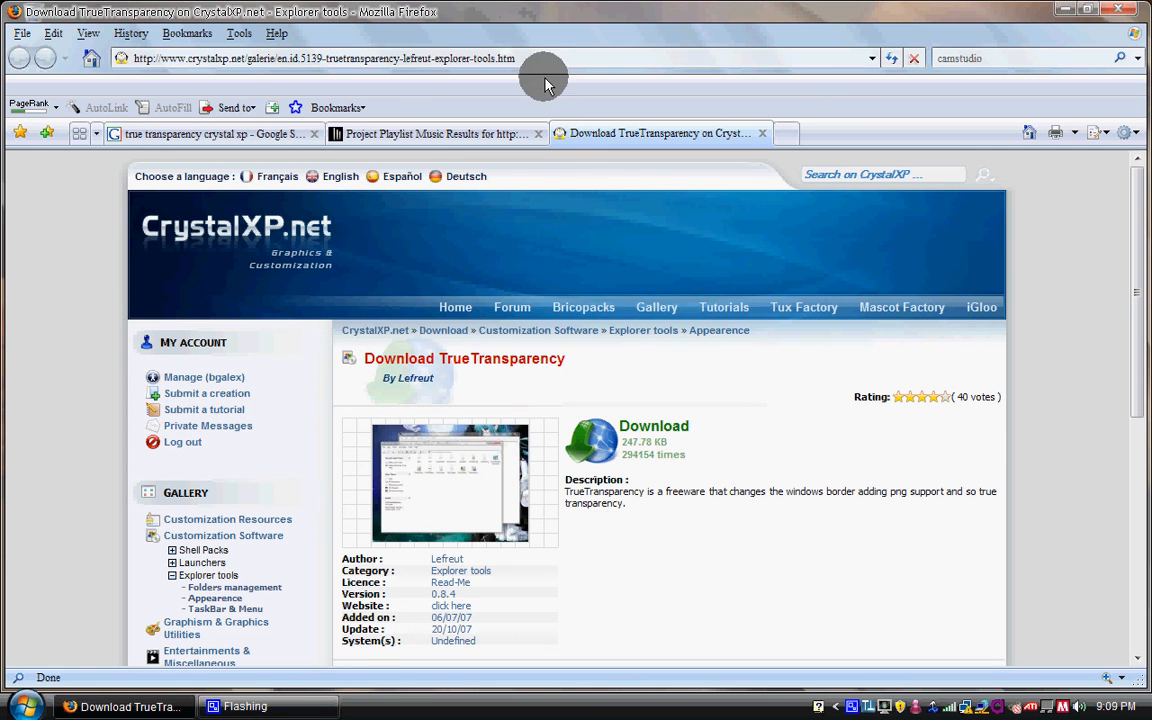